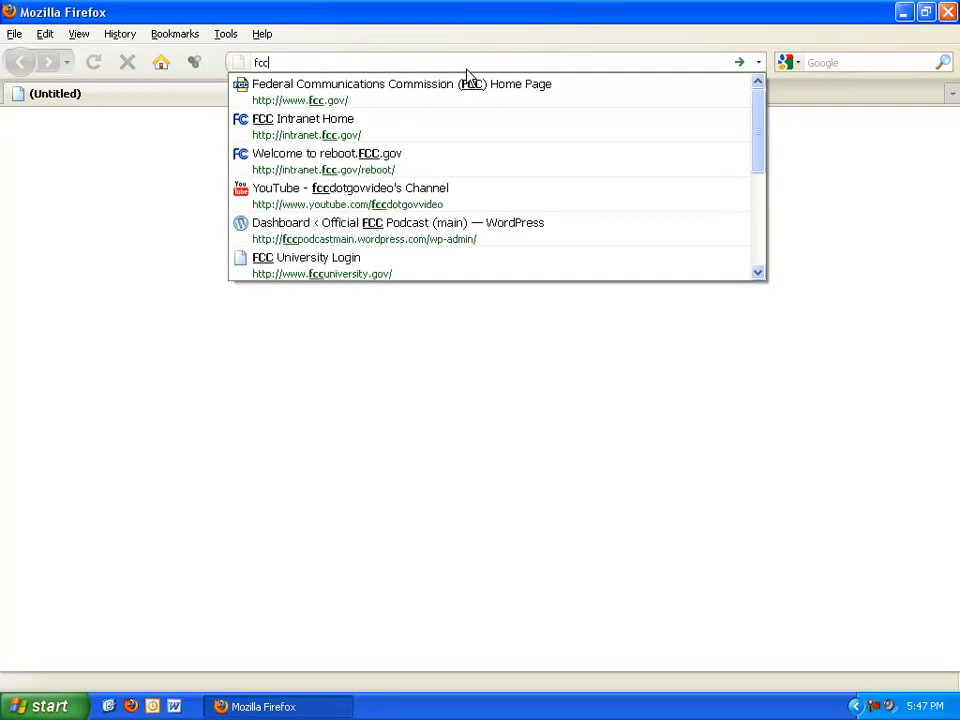
Step: Load the FCC home page at fcc.gov from the 'fcc' address-bar suggestion
click(400, 92)
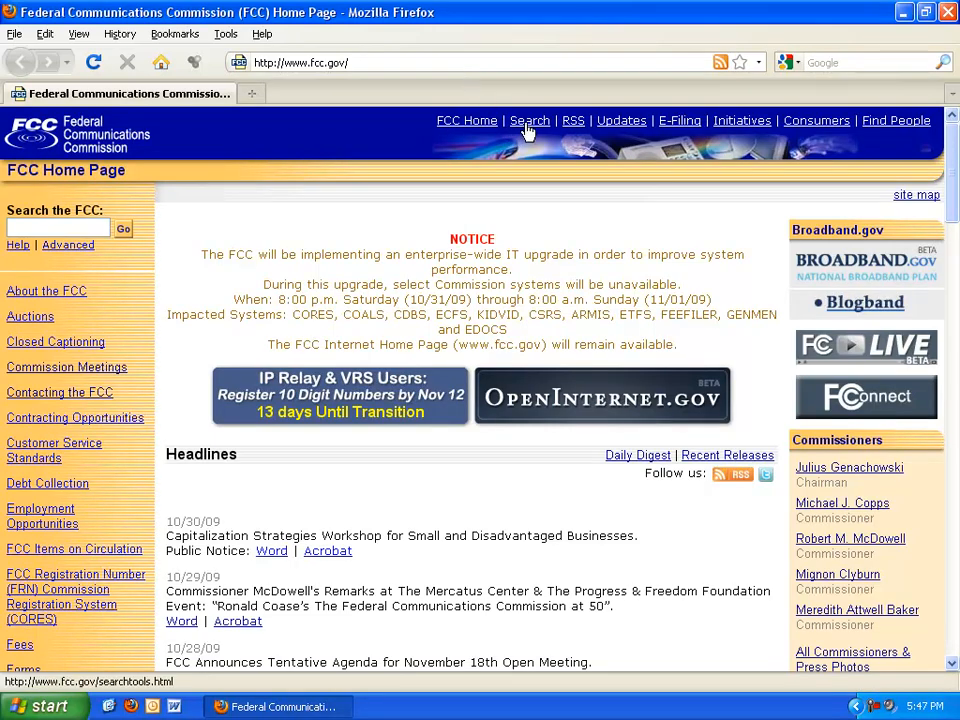
Step: Go to the FCC Search Tools page and scroll down to the EDOCS query link
click(530, 120)
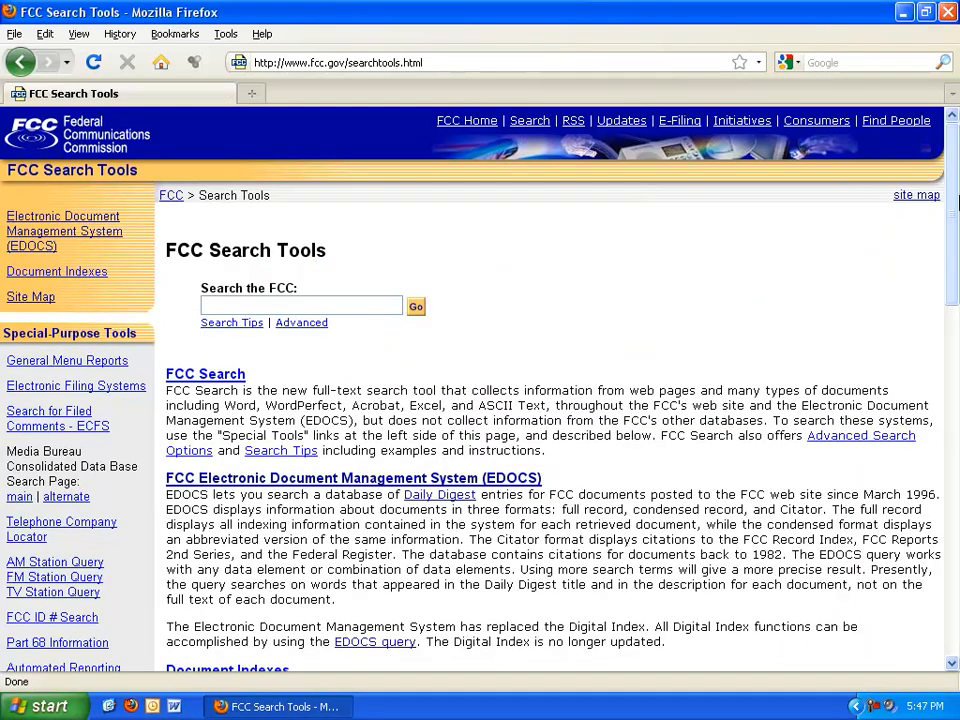
scroll(down, 3)
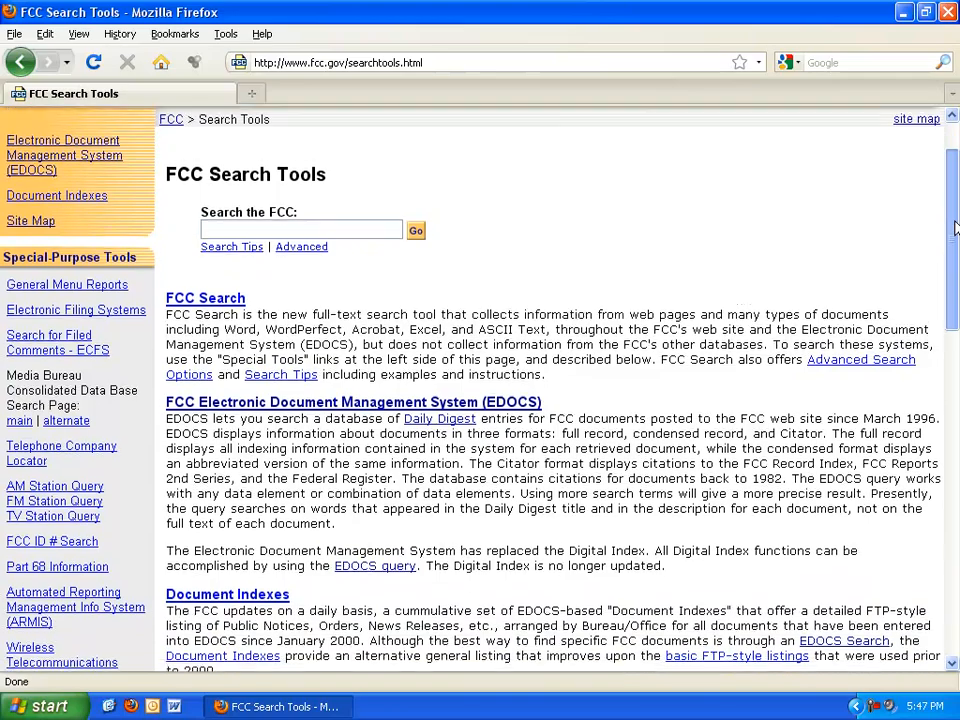
scroll(down, 3)
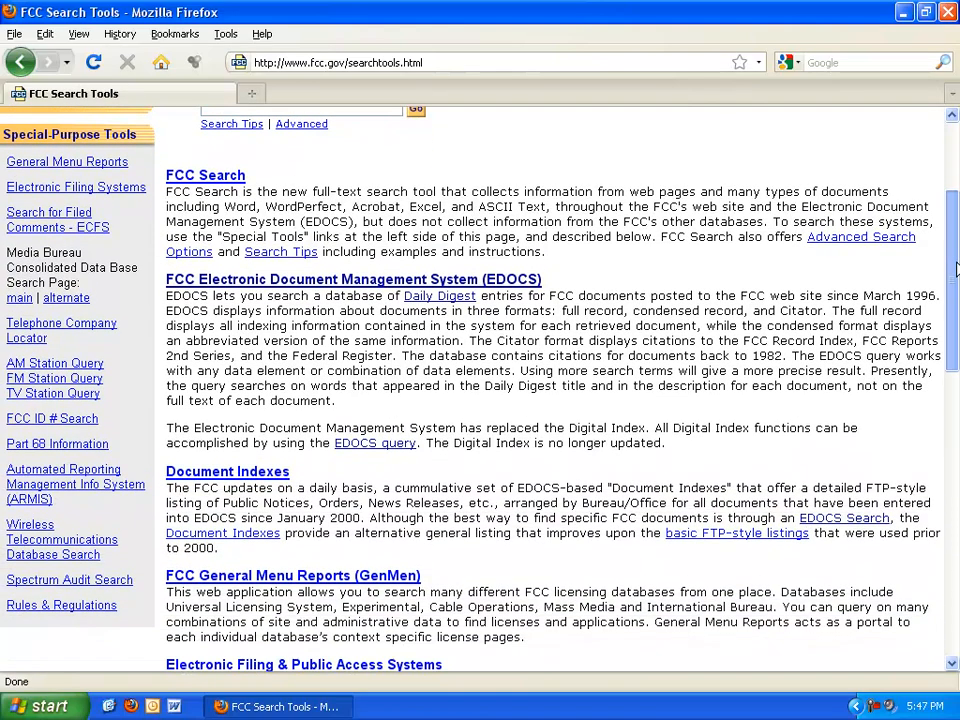
scroll(down, 3)
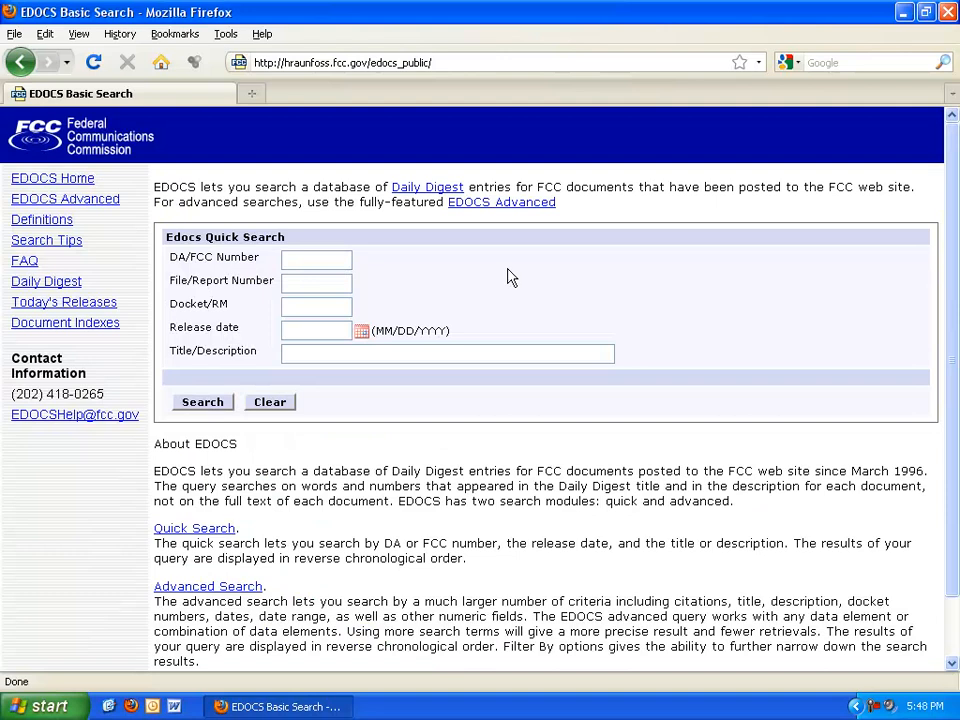
Step: Follow the 'Advanced Search' link under About EDOCS to the advanced form
scroll(down, 3)
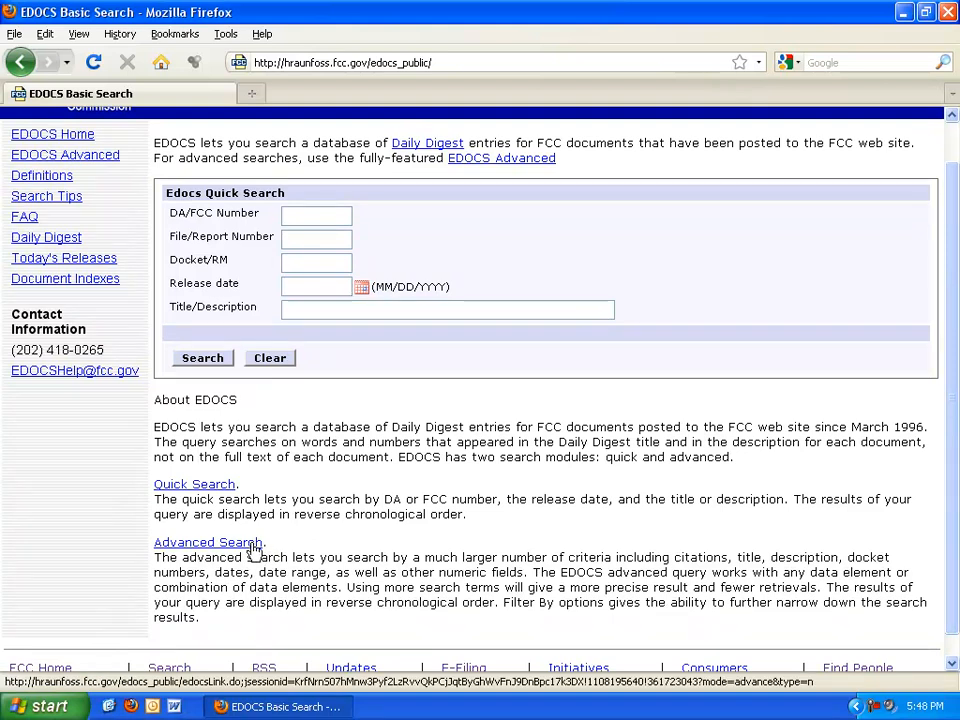
click(208, 540)
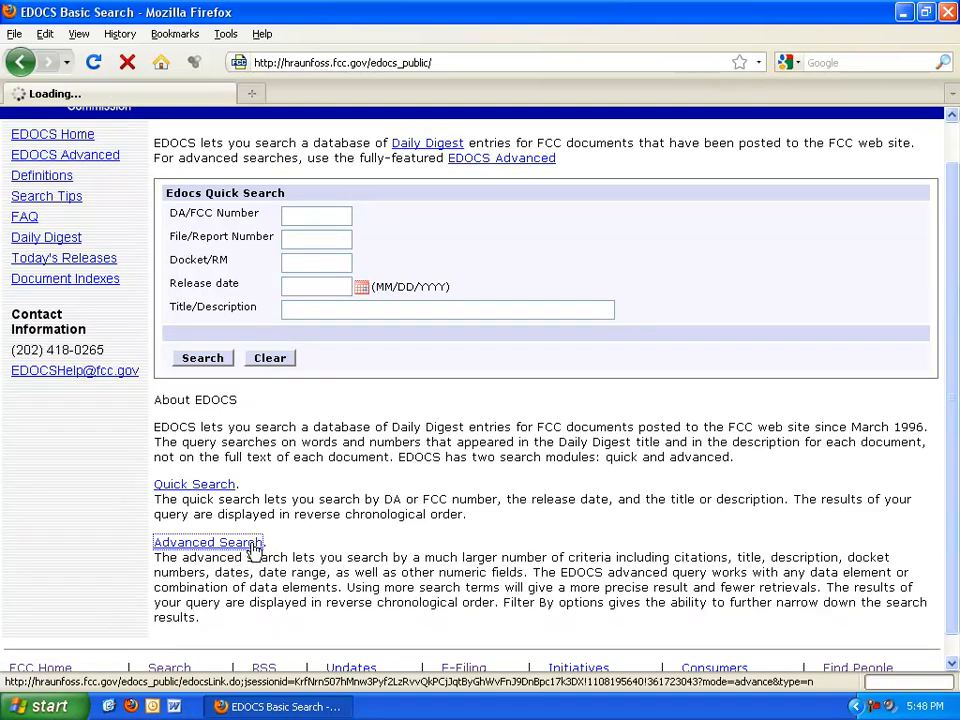
click(208, 542)
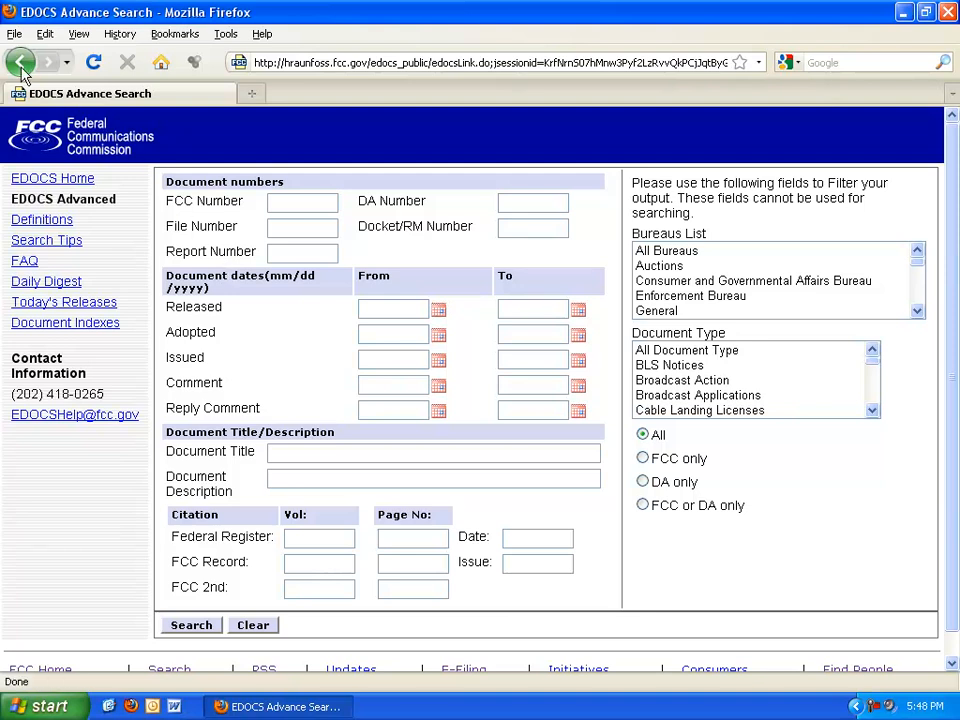
Step: Go back to the EDOCS Basic Search page with its empty Quick Search form
click(20, 62)
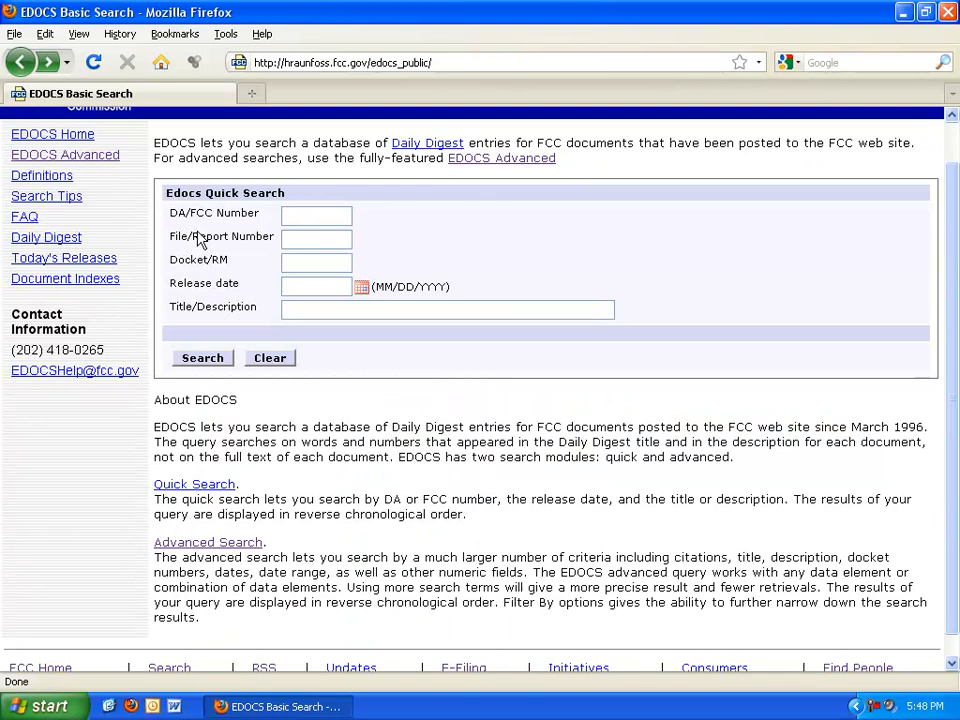
mouse_move(316, 368)
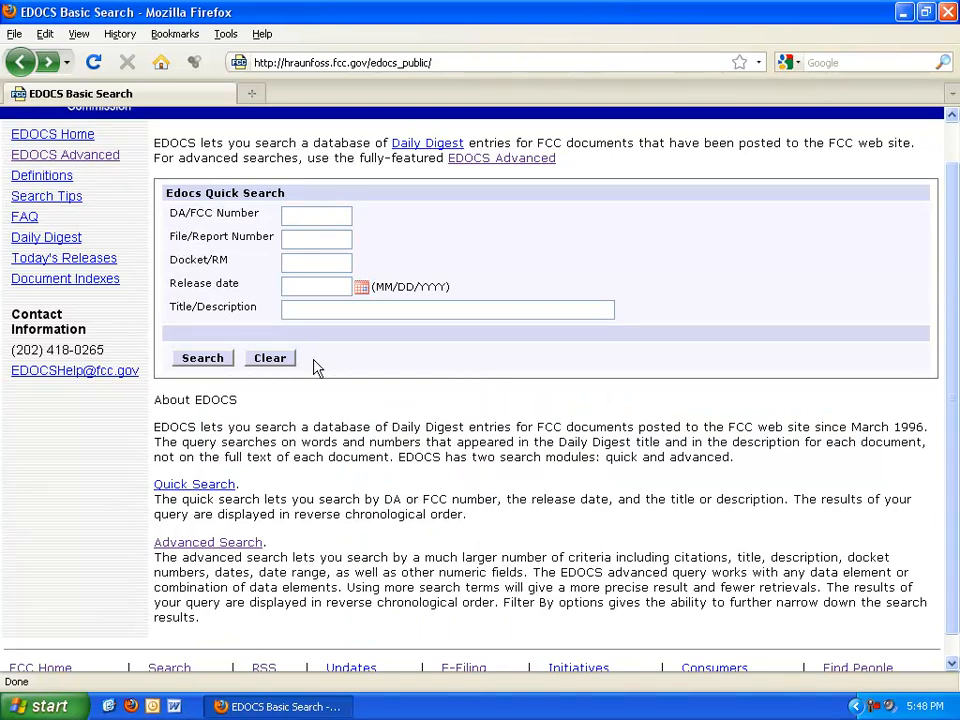
mouse_move(332, 380)
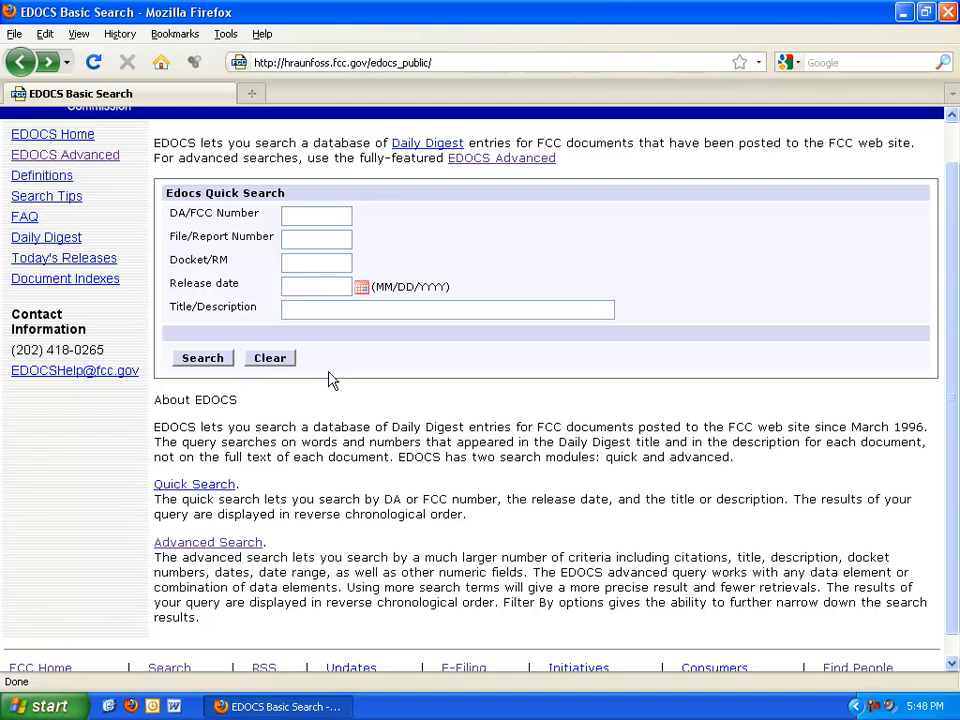
click(202, 356)
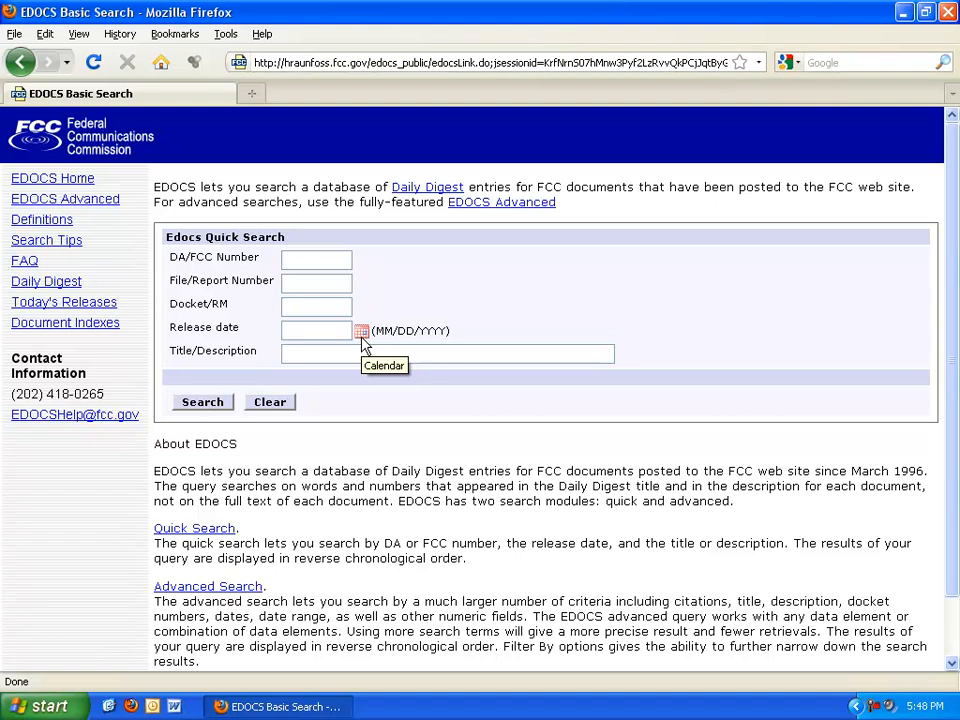
mouse_move(360, 342)
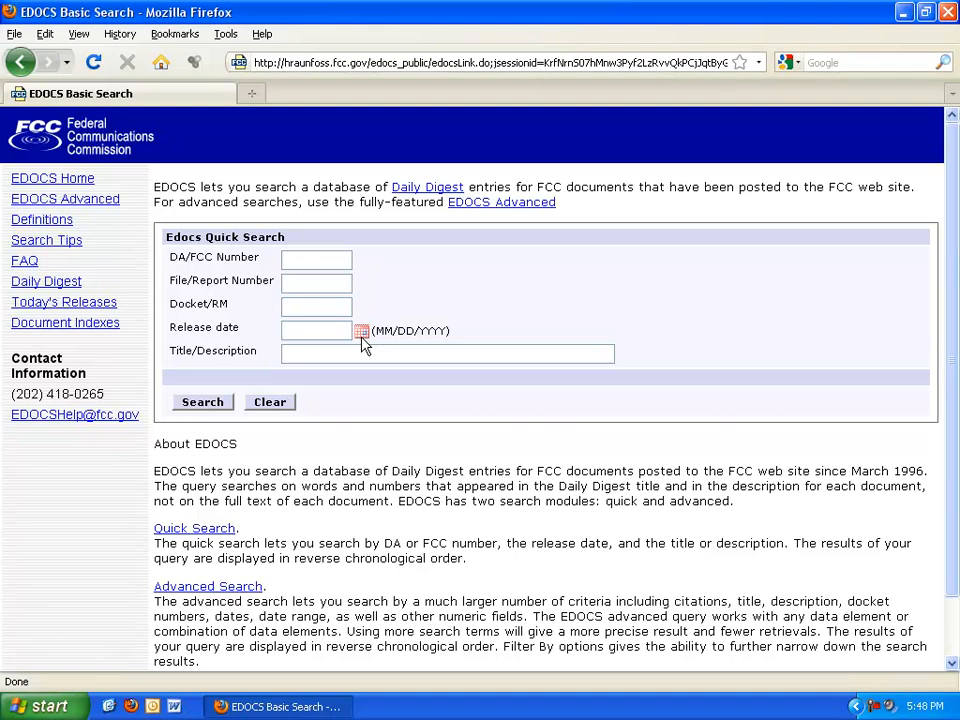
mouse_move(360, 332)
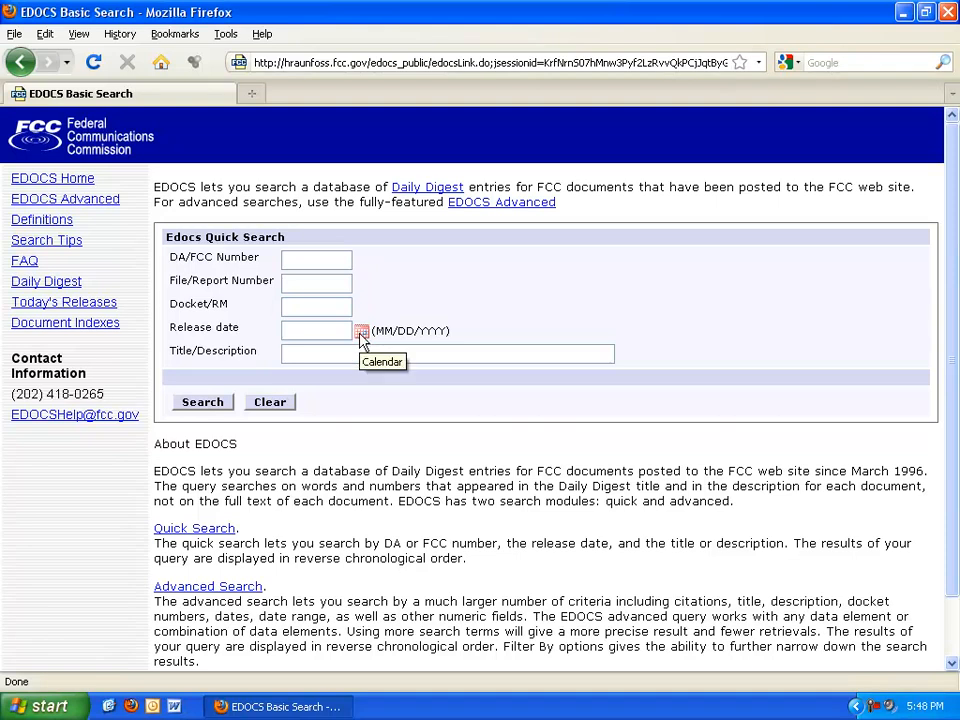
Step: Pick release date 09/29/2009 in the calendar and run the Quick Search
click(360, 332)
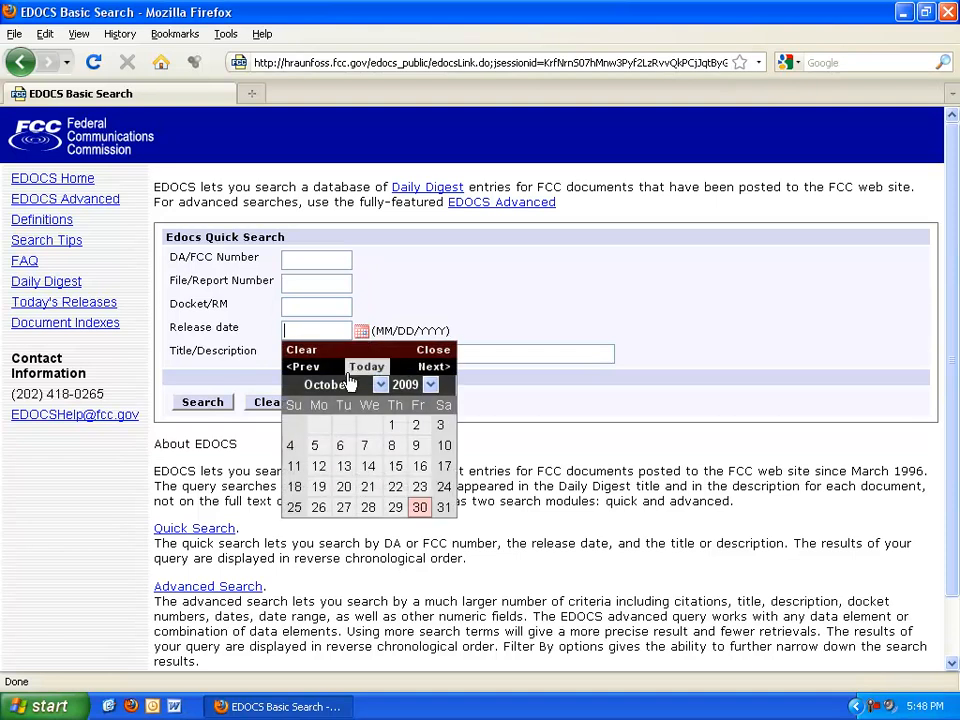
click(304, 368)
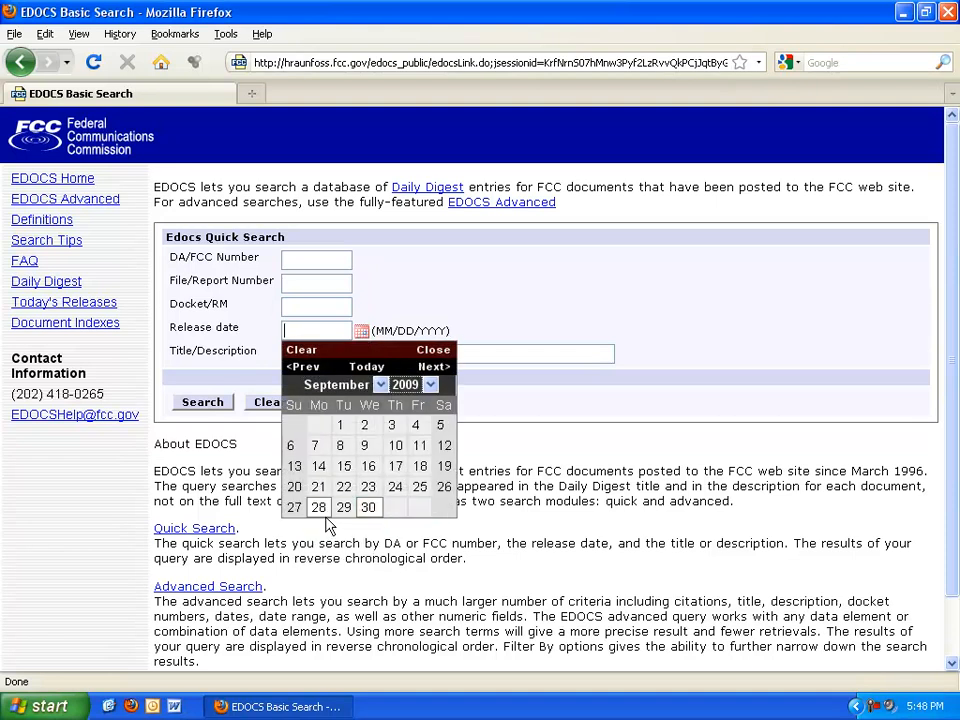
click(344, 508)
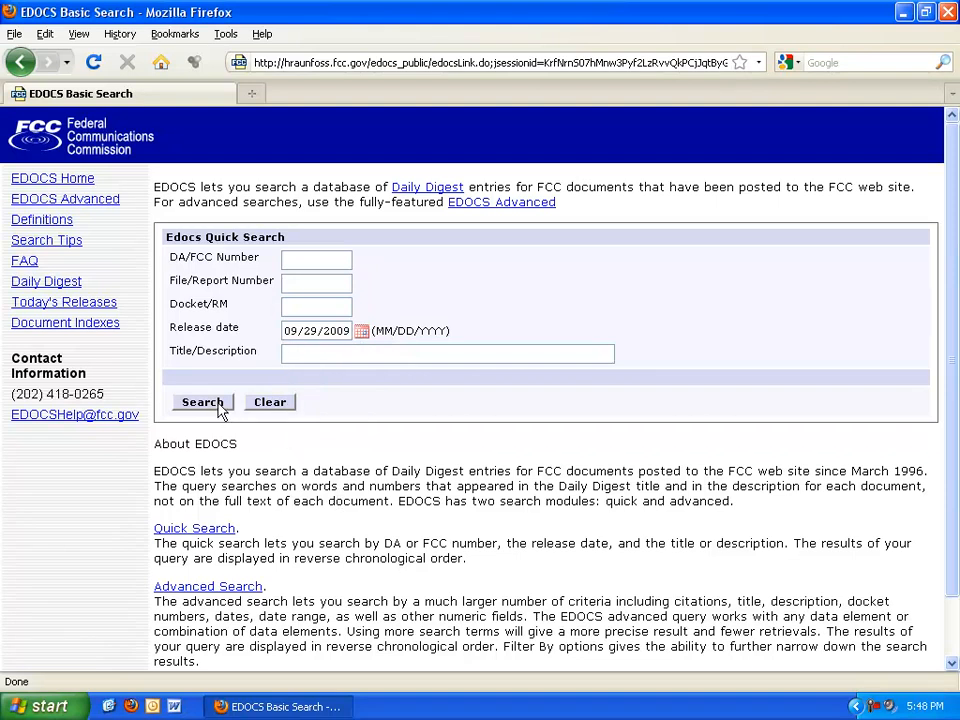
click(204, 400)
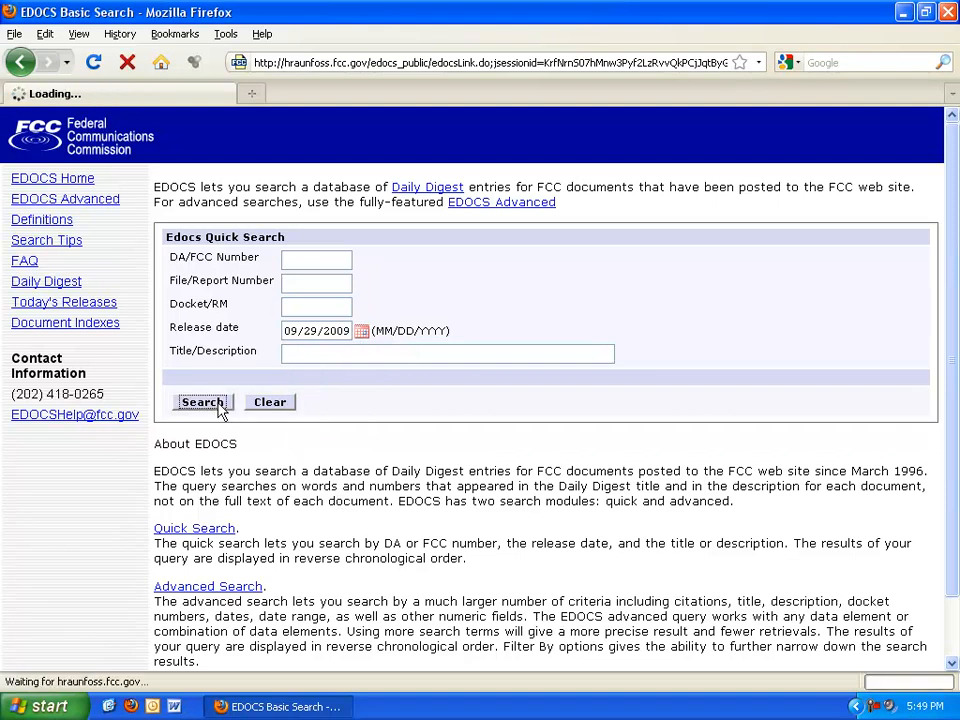
click(204, 400)
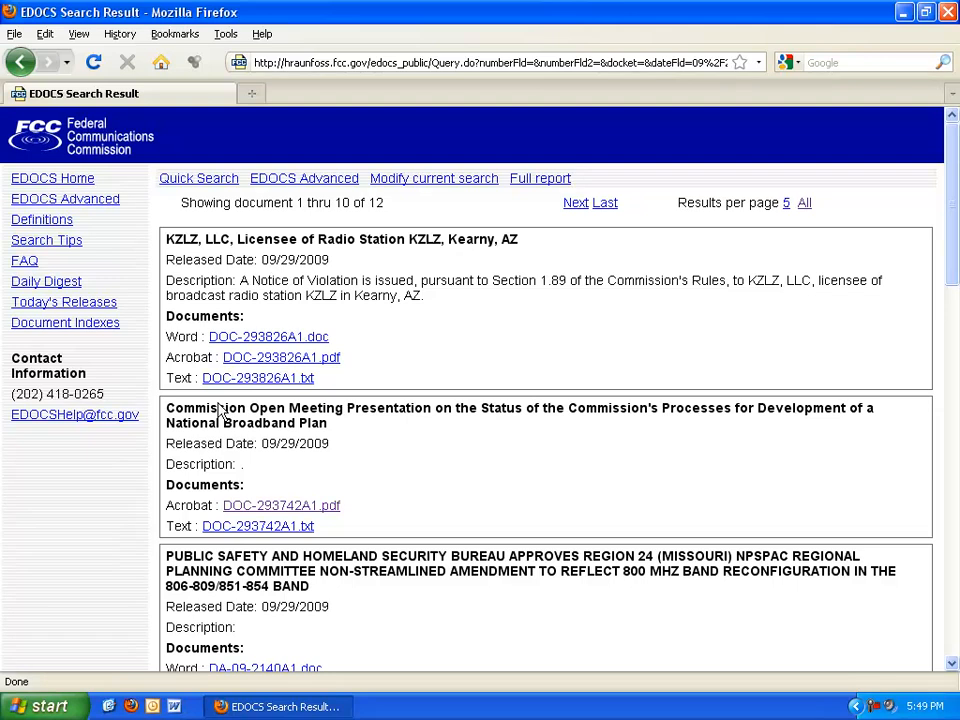
mouse_move(222, 408)
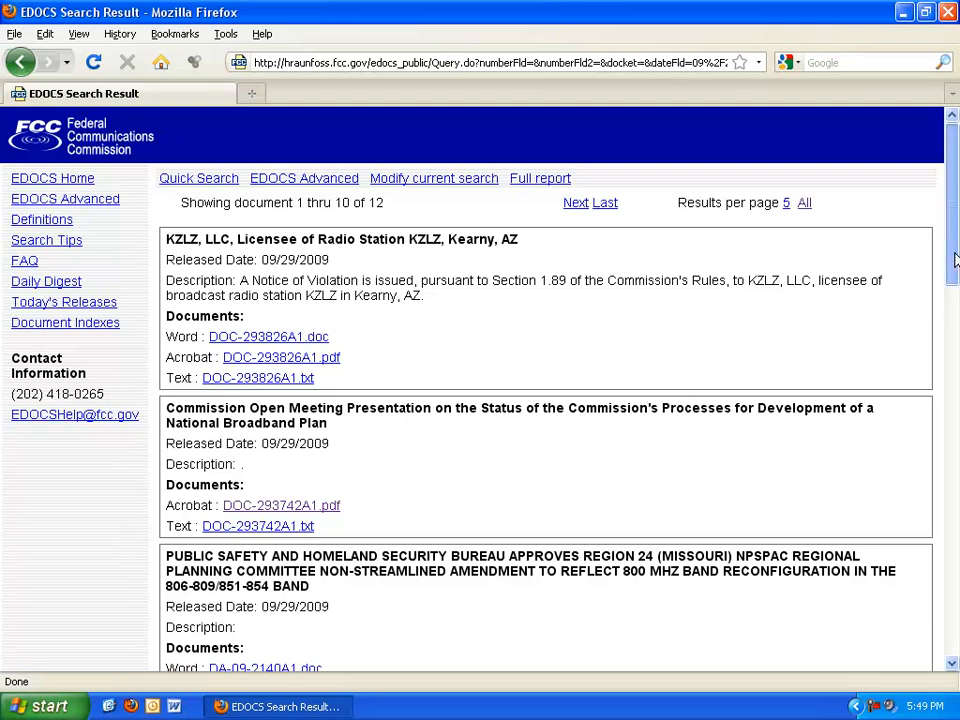
Step: Open DOC-293742A1.pdf for the Commission Open Meeting Presentation result
scroll(down, 3)
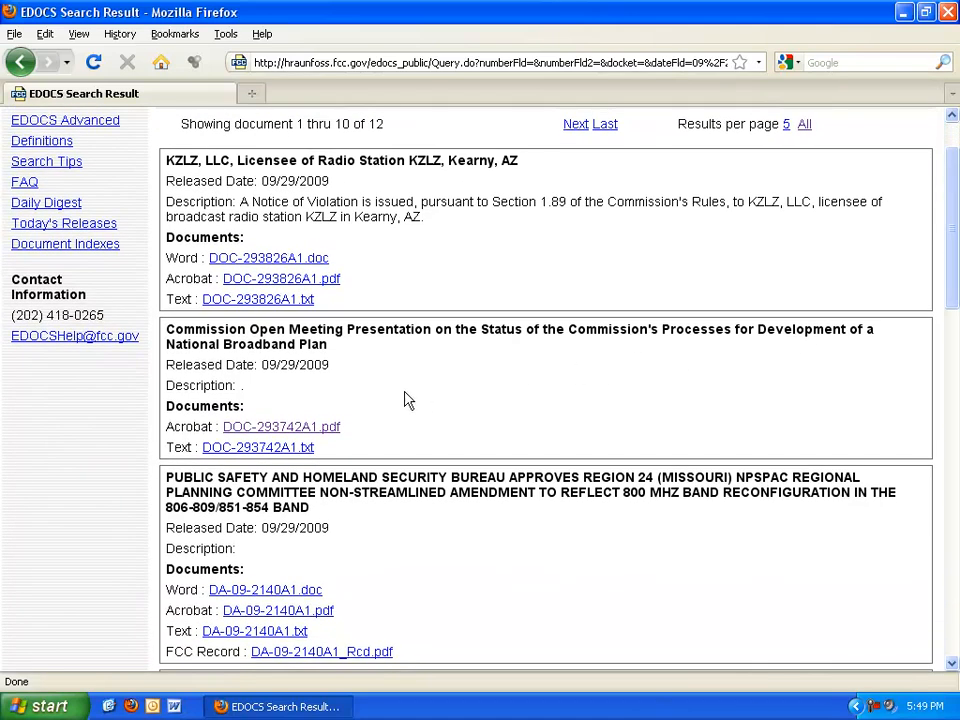
mouse_move(396, 400)
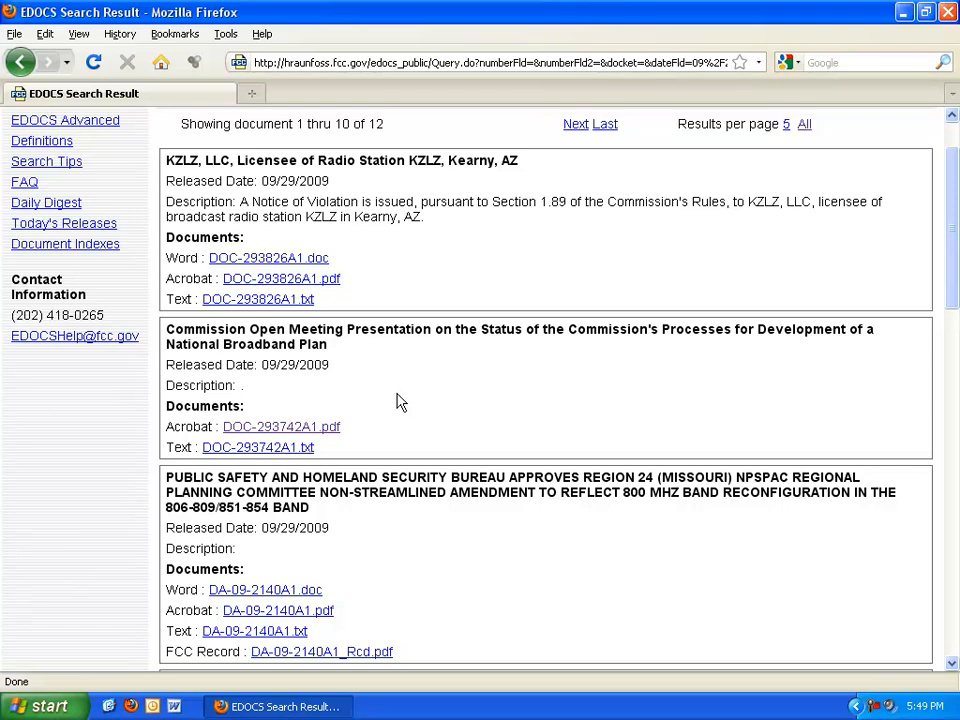
mouse_move(372, 402)
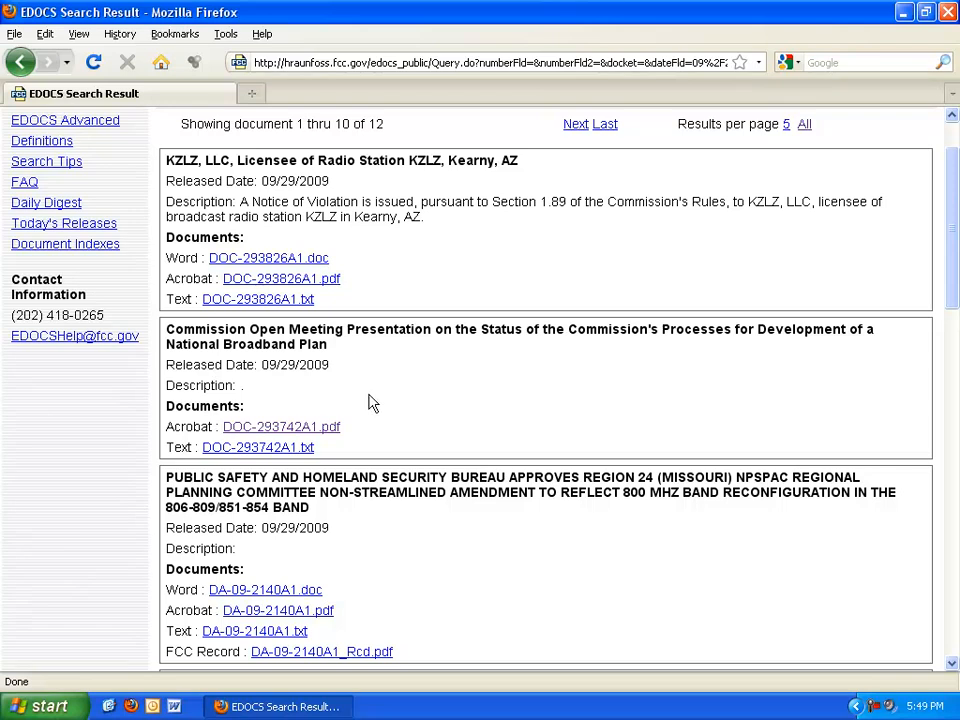
mouse_move(280, 426)
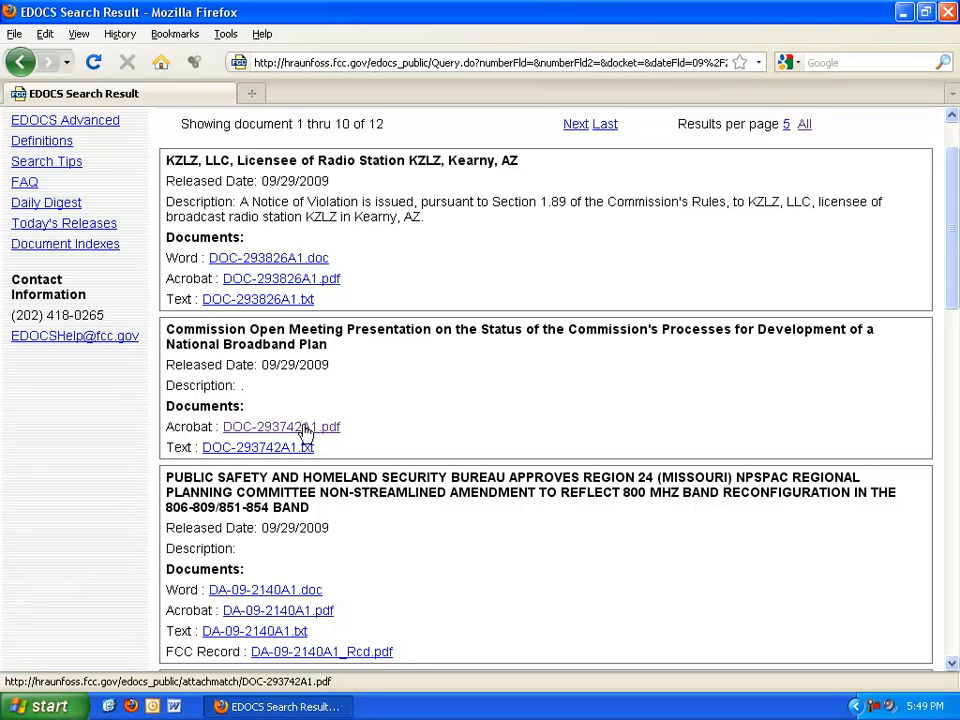
click(280, 428)
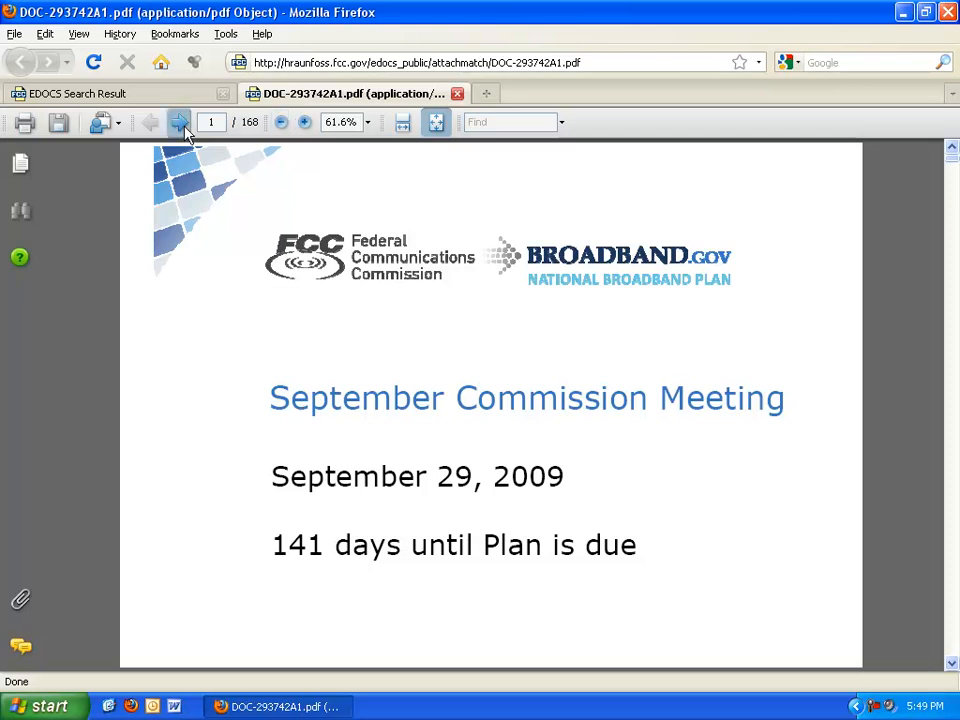
Step: Advance through the slides to page 6, 'Framework for the National Broadband Plan'
click(180, 122)
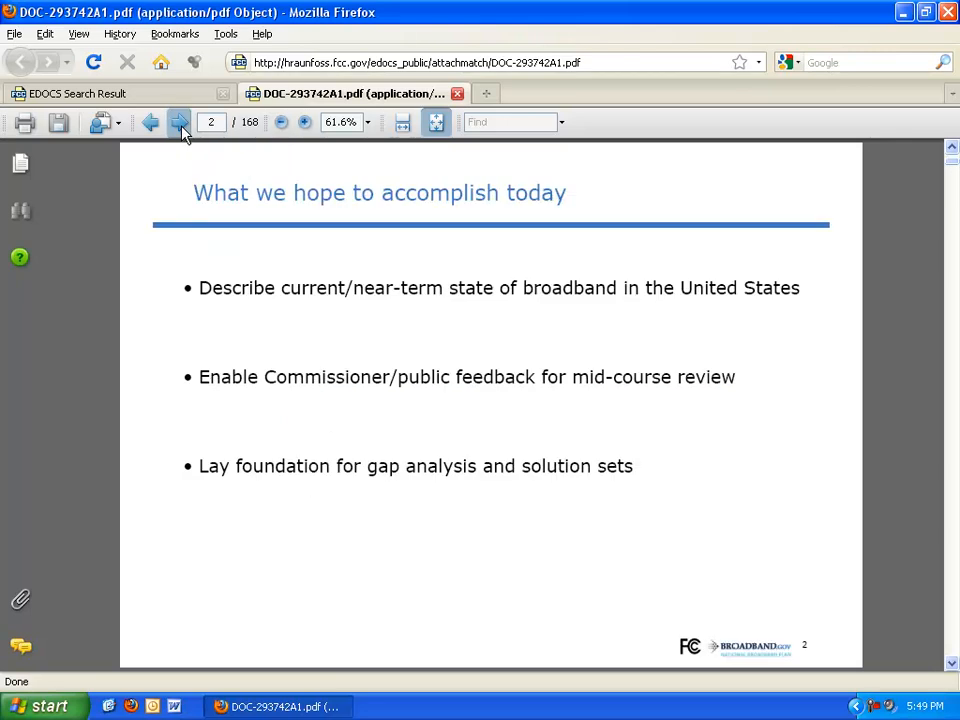
click(180, 122)
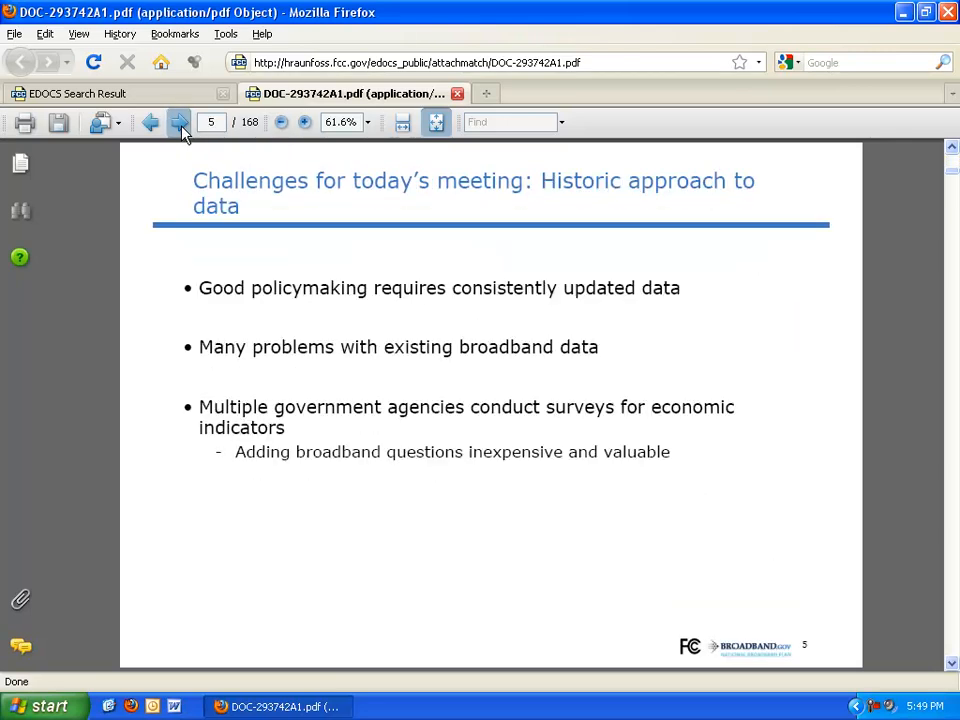
click(178, 122)
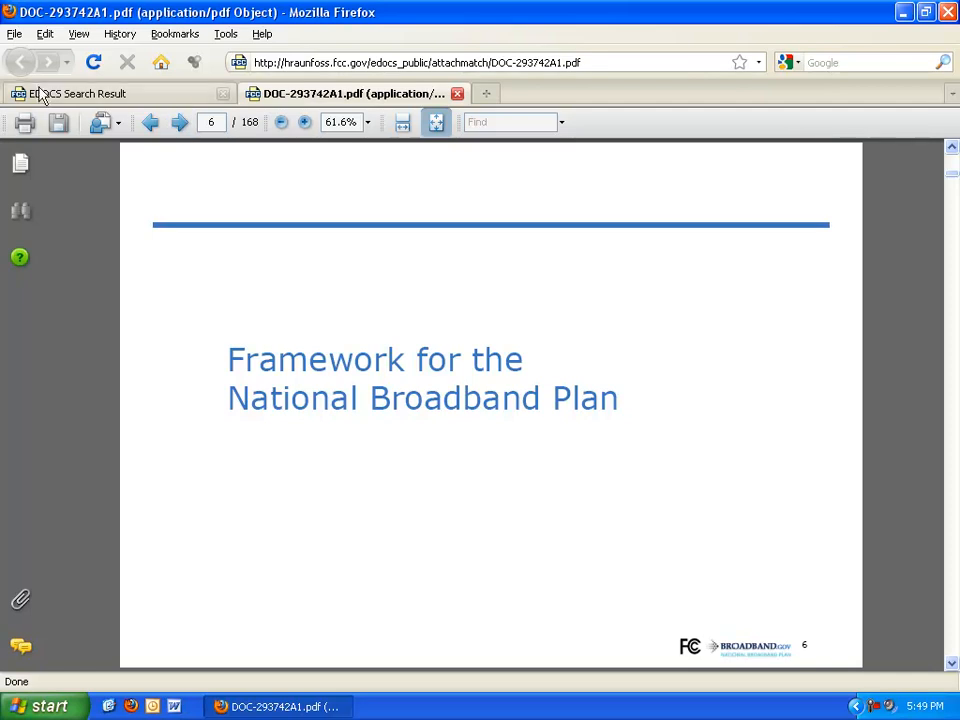